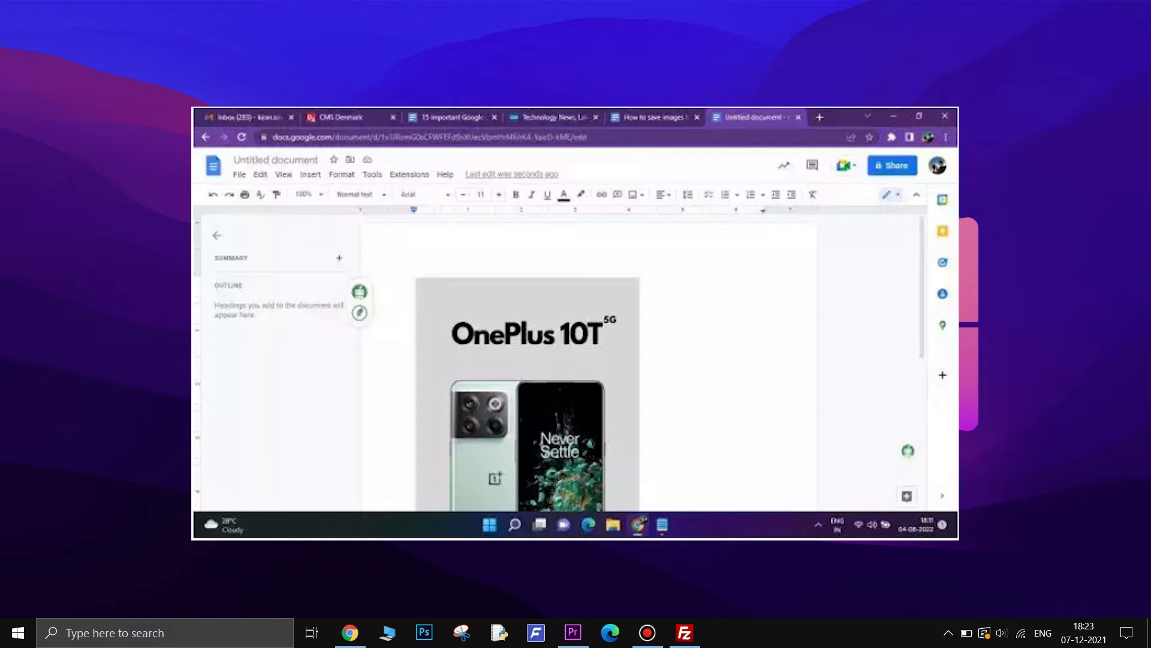
Download the document as Web Page (.html, zipped) and view the extracted images folder
left_click(237, 176)
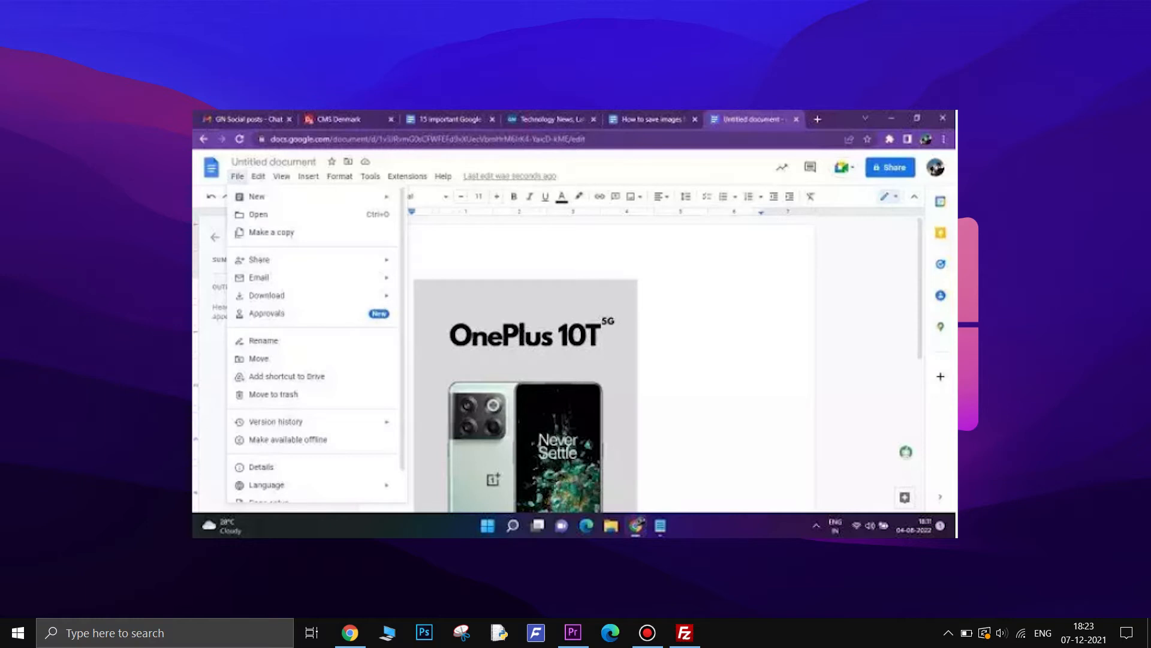
left_click(266, 295)
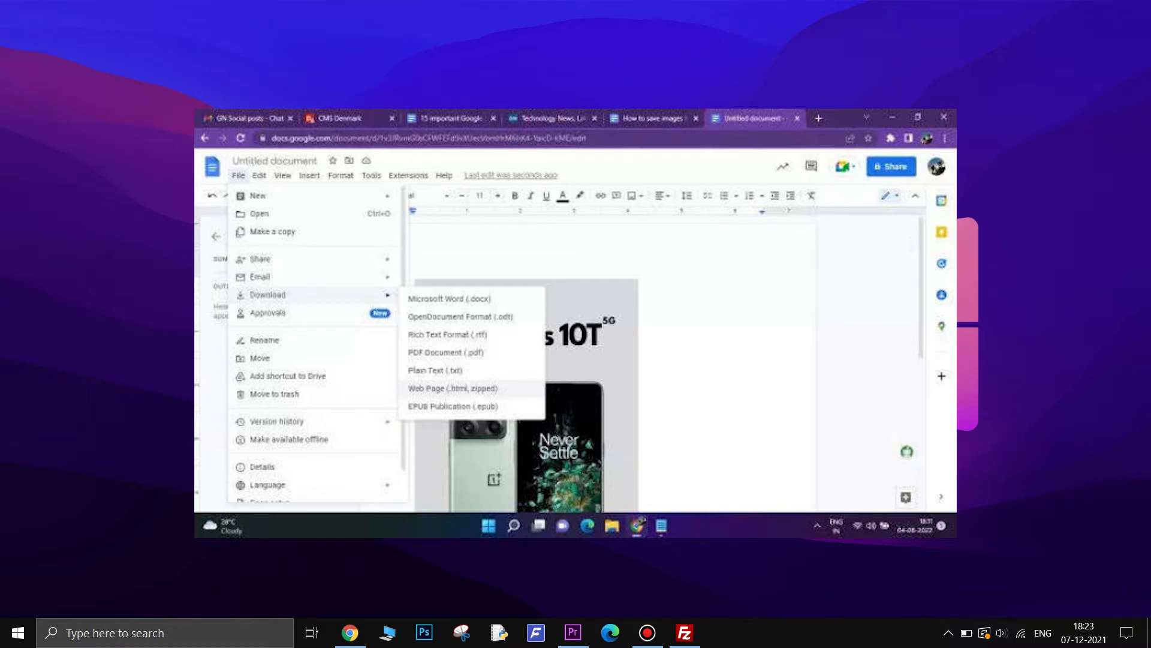
left_click(453, 389)
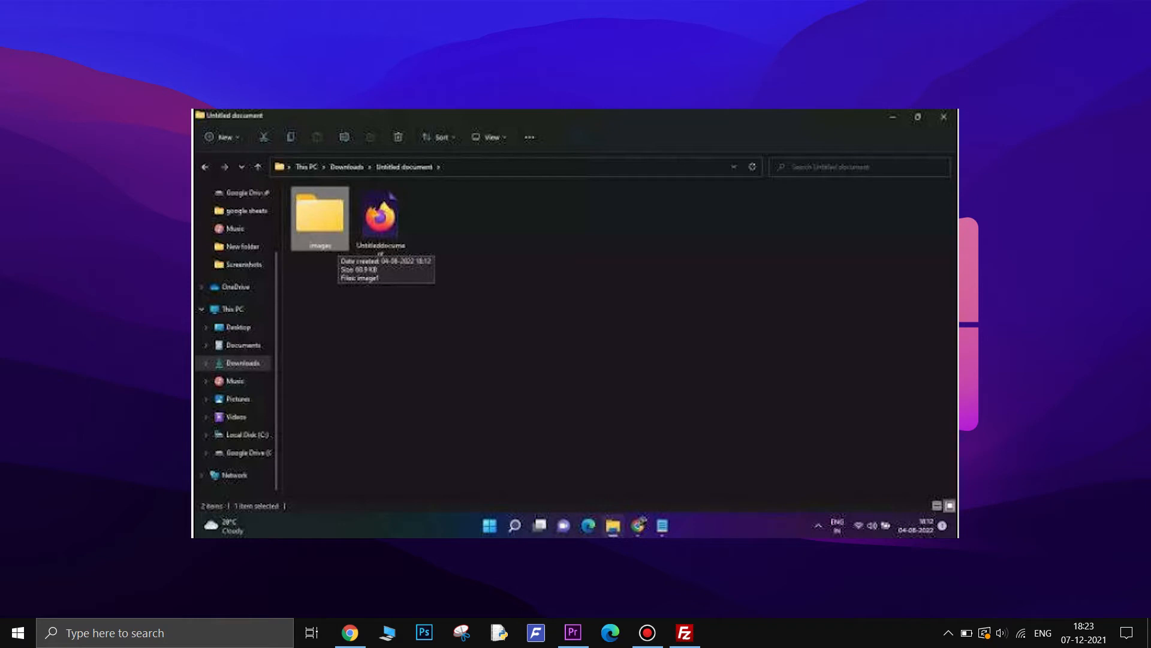
left_click(940, 117)
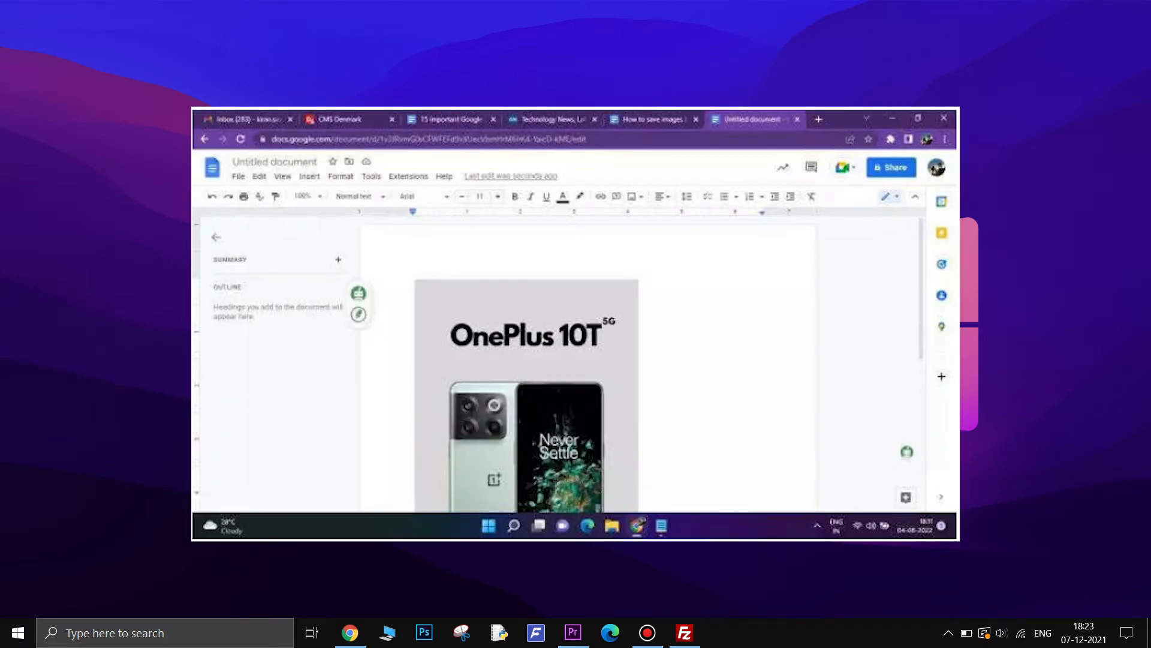
Download the document as a Microsoft Word (.docx) file
left_click(237, 176)
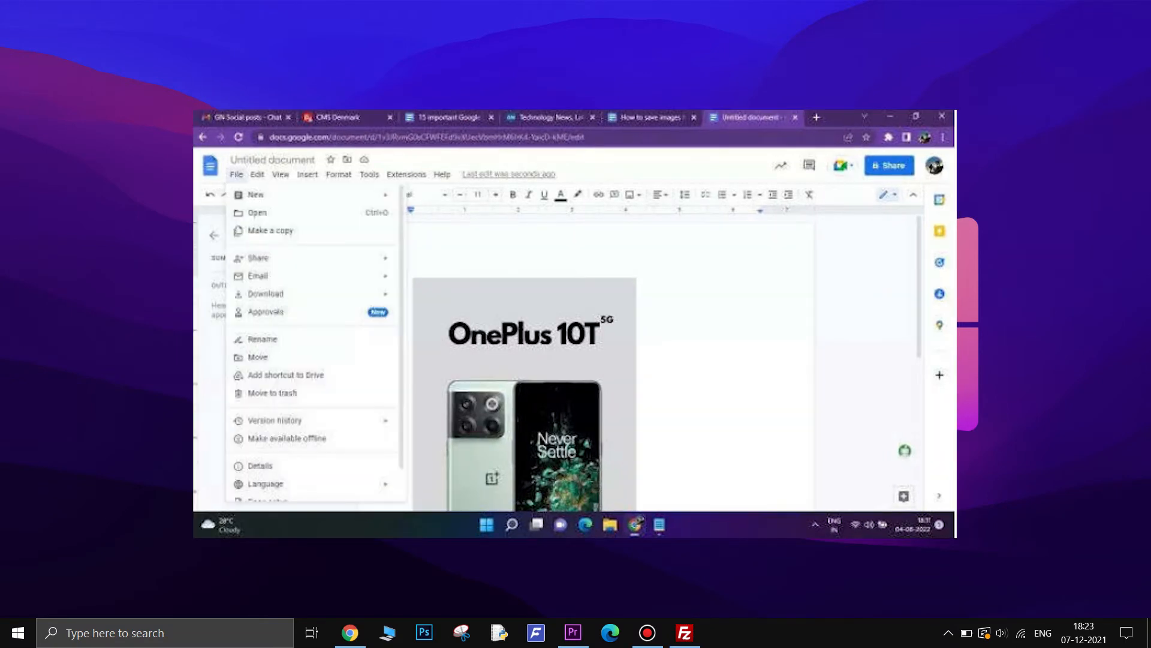
left_click(264, 296)
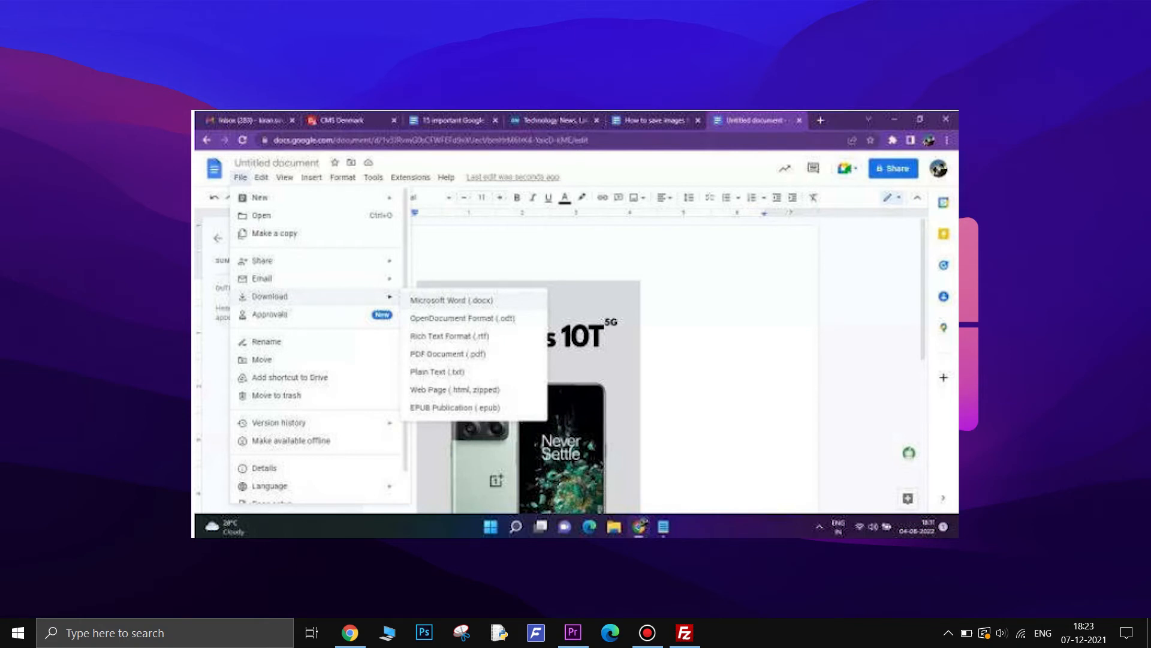
left_click(447, 300)
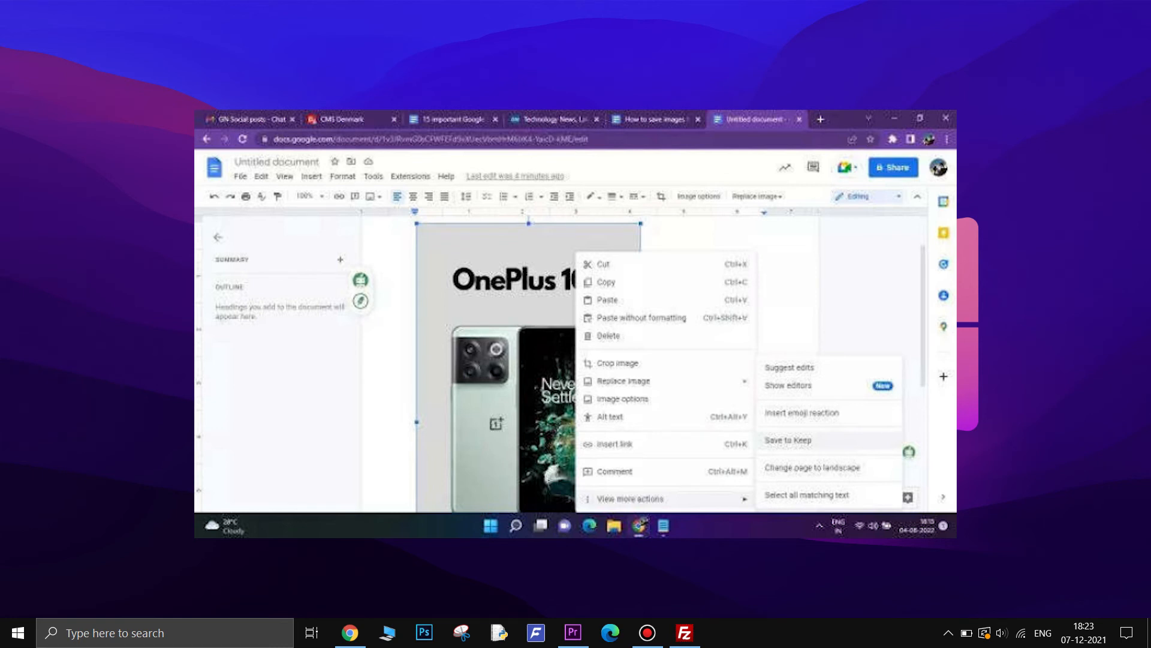
Save the OnePlus 10T phone image as a note in Google Keep
left_click(788, 440)
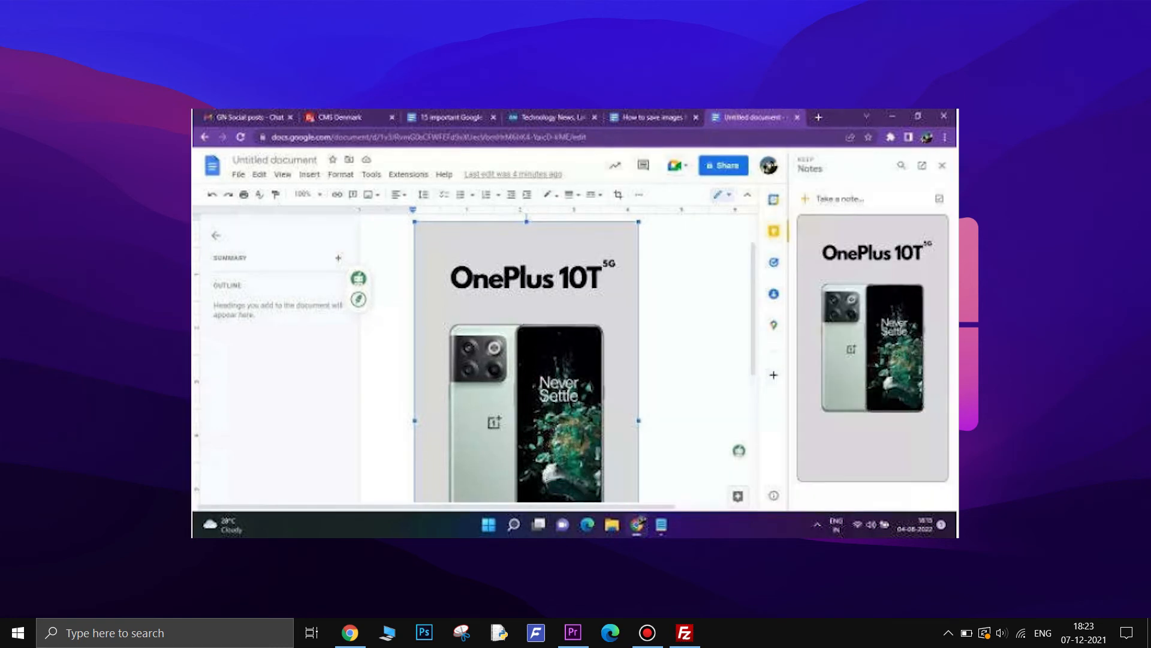